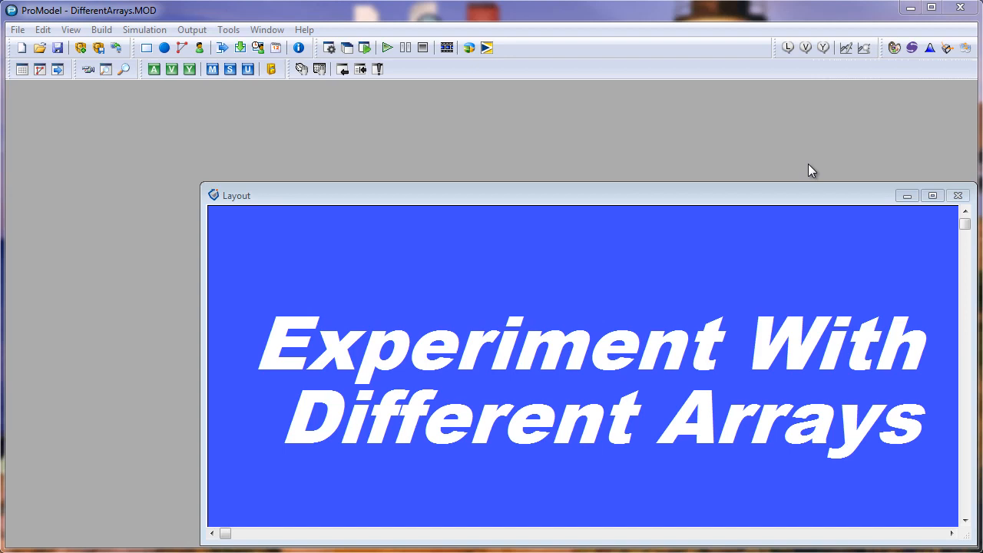
mouse_move(499, 164)
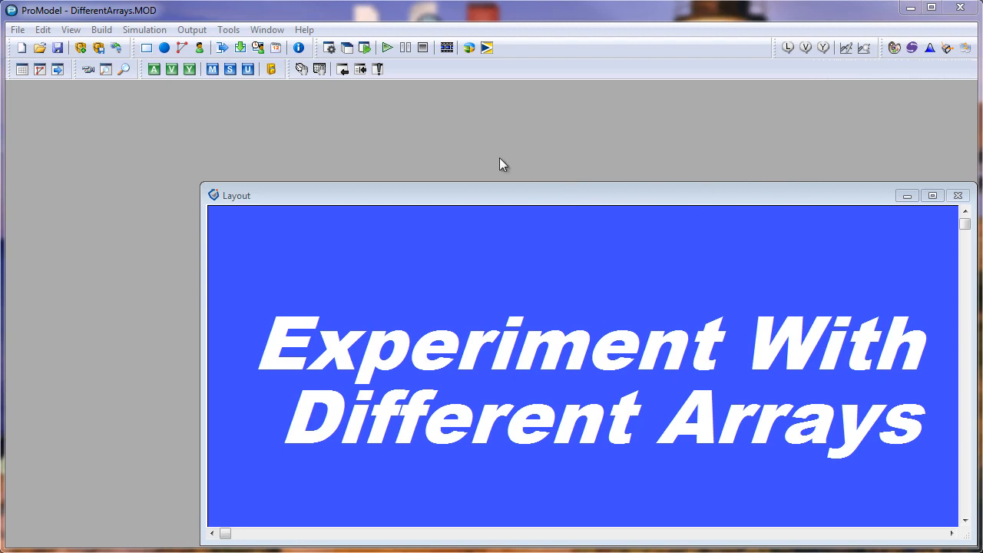
mouse_move(440, 123)
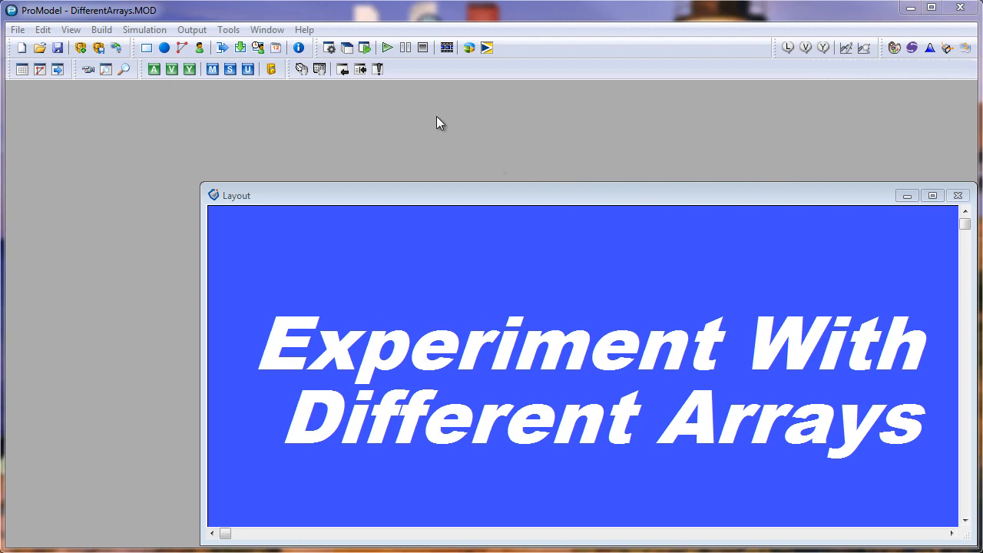
mouse_move(430, 124)
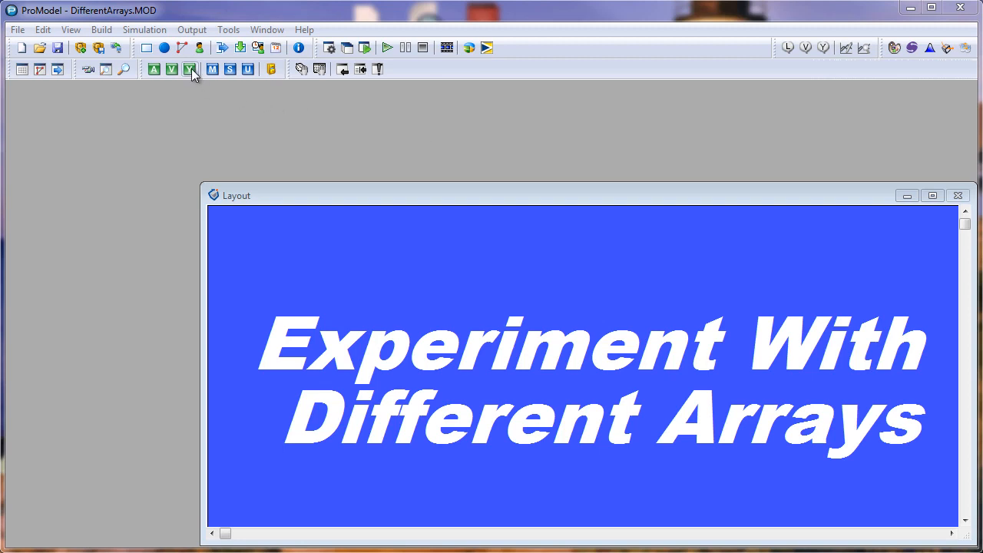
Step: Show the Arrays table listing Array1 and Array2, each imported from its own Excel file
left_click(190, 69)
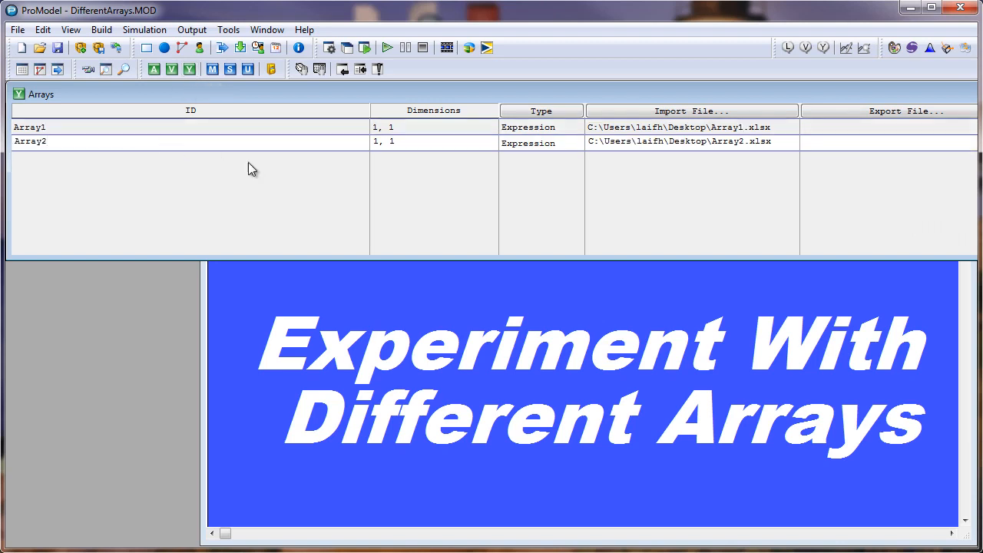
mouse_move(699, 128)
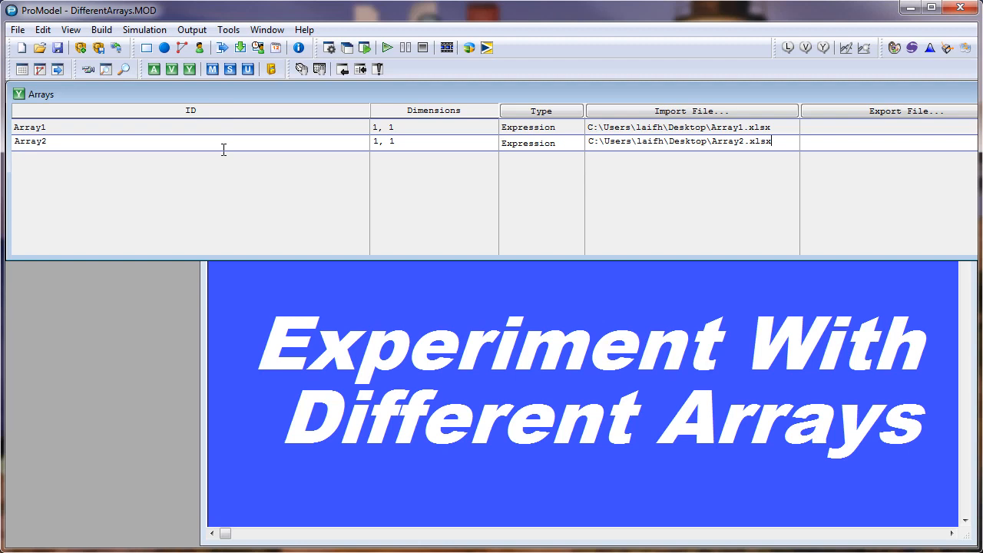
mouse_move(213, 69)
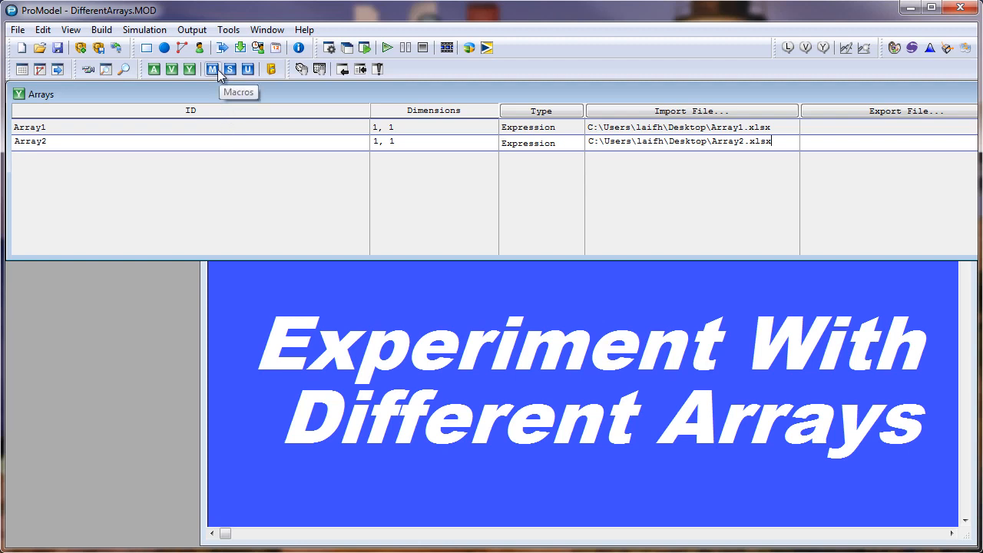
Step: Inspect macro mArray with value Array1 and its scenario parameter definition, closing it unchanged
left_click(212, 69)
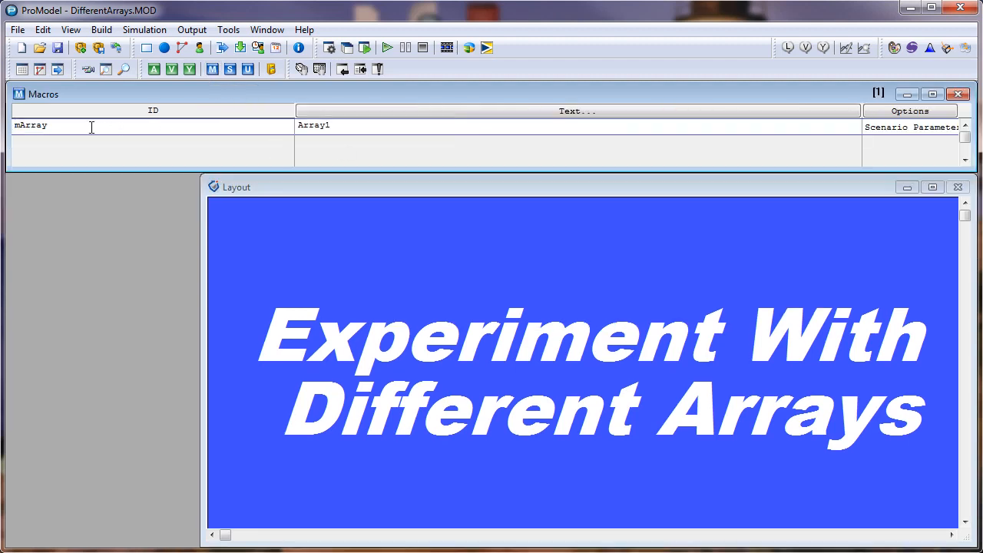
left_click(31, 125)
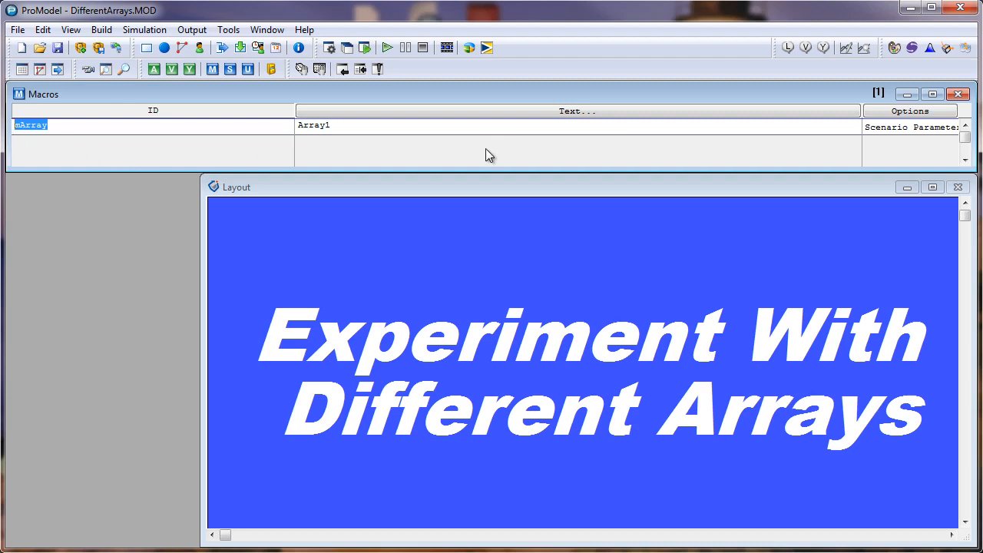
left_click(384, 126)
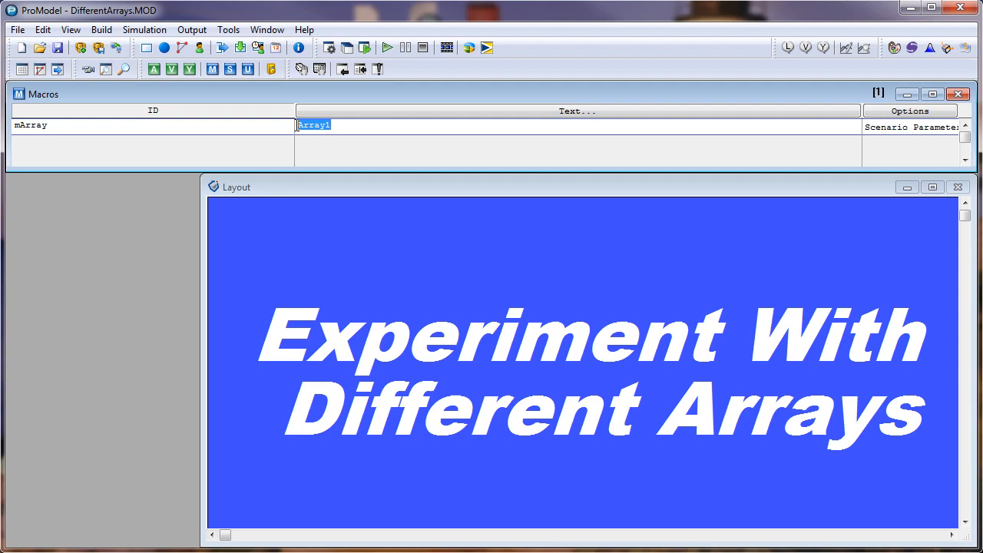
mouse_move(376, 149)
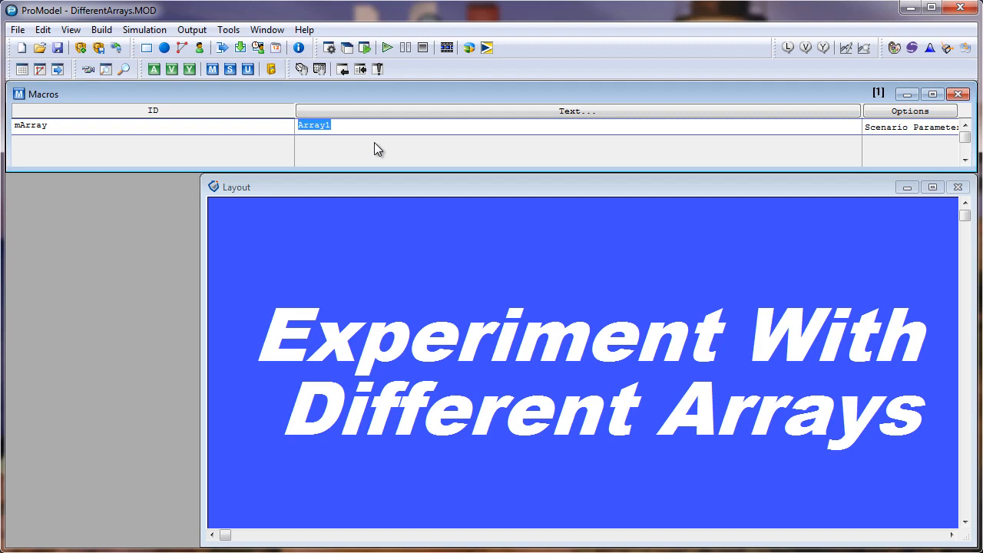
mouse_move(903, 134)
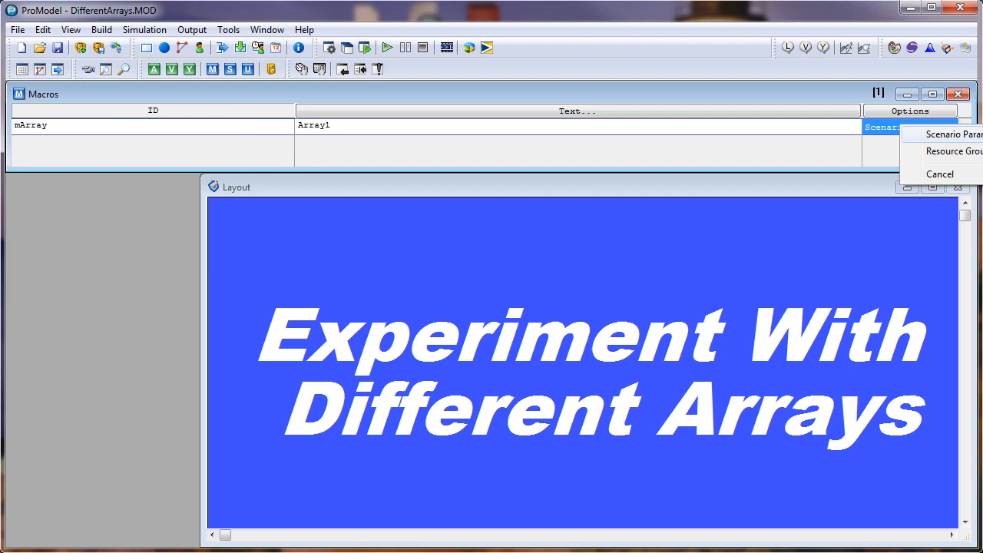
left_click(938, 133)
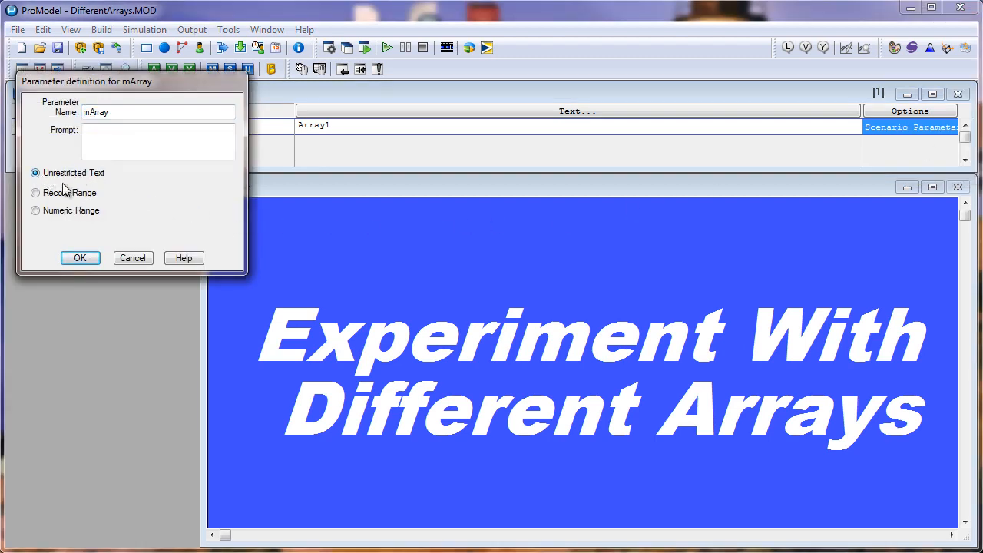
left_click(80, 257)
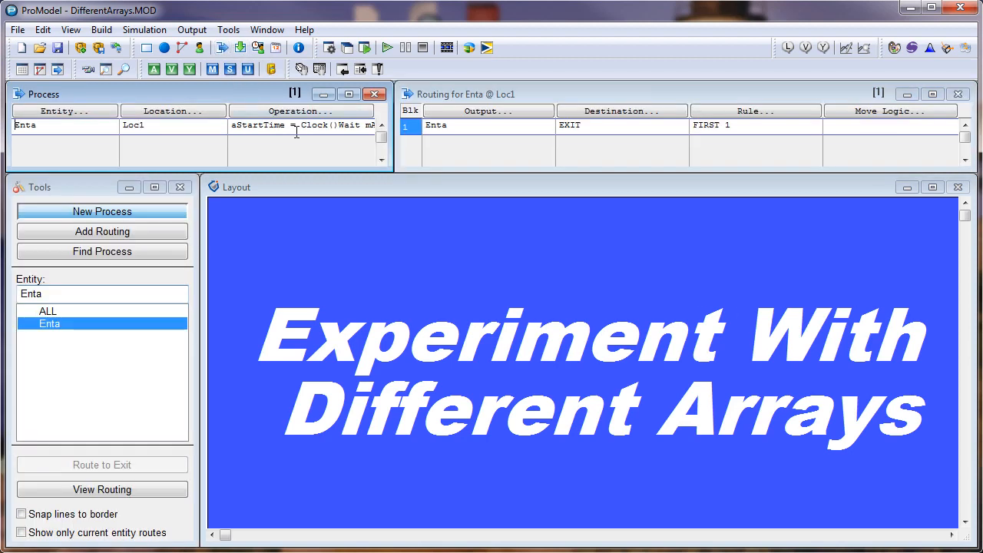
Step: Open Enta's Loc1 operation logic, highlighting the Wait mArray[1,1] and vProcessTime lines
double_click(299, 126)
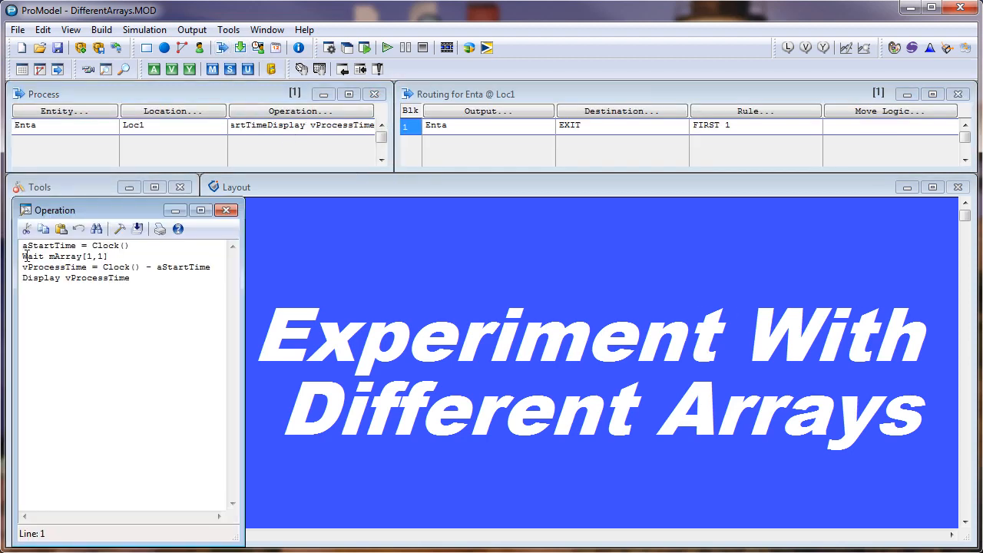
double_click(35, 256)
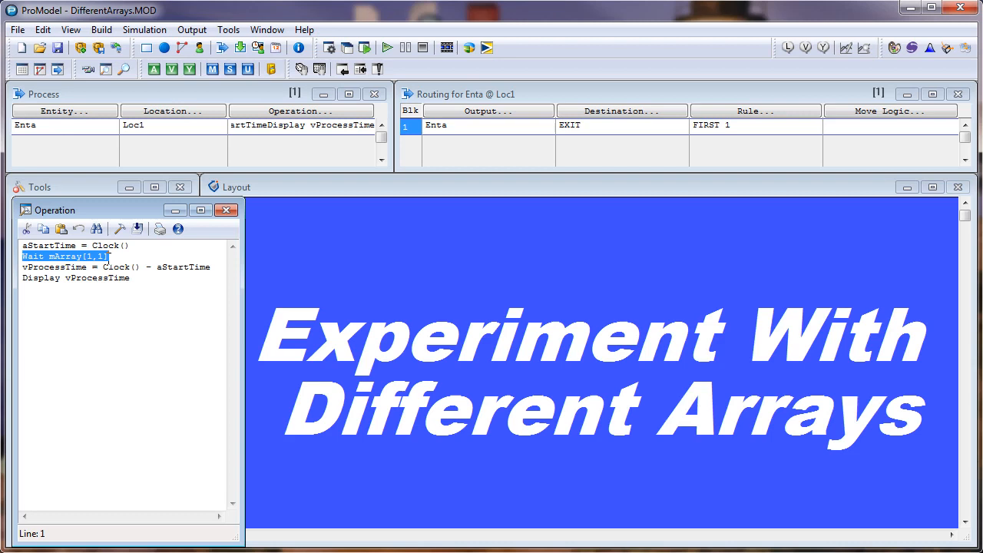
double_click(65, 256)
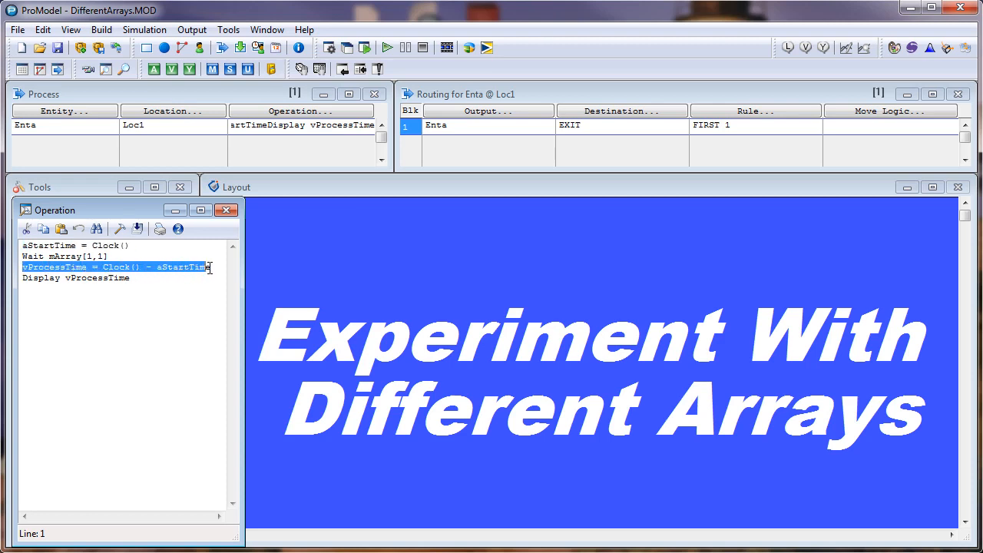
left_click(23, 278)
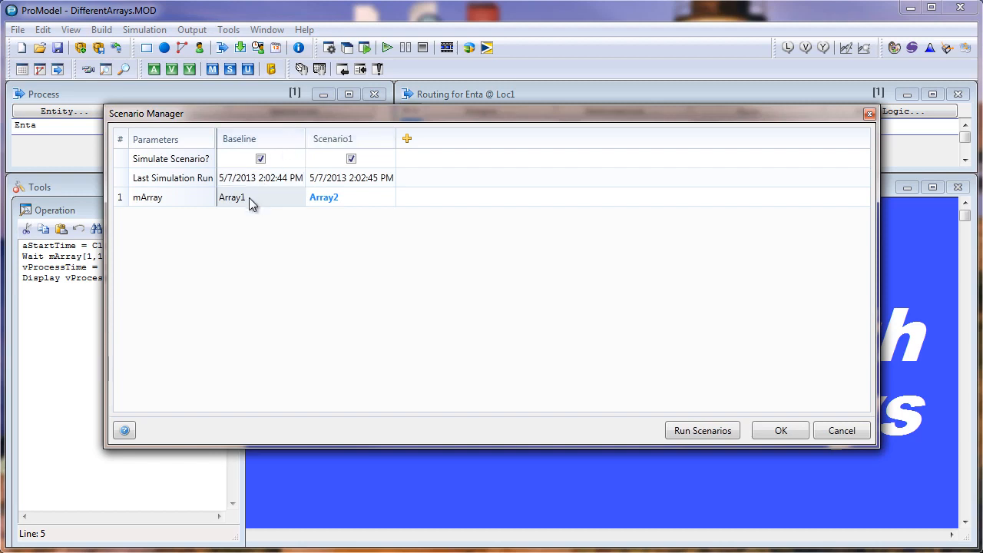
mouse_move(246, 197)
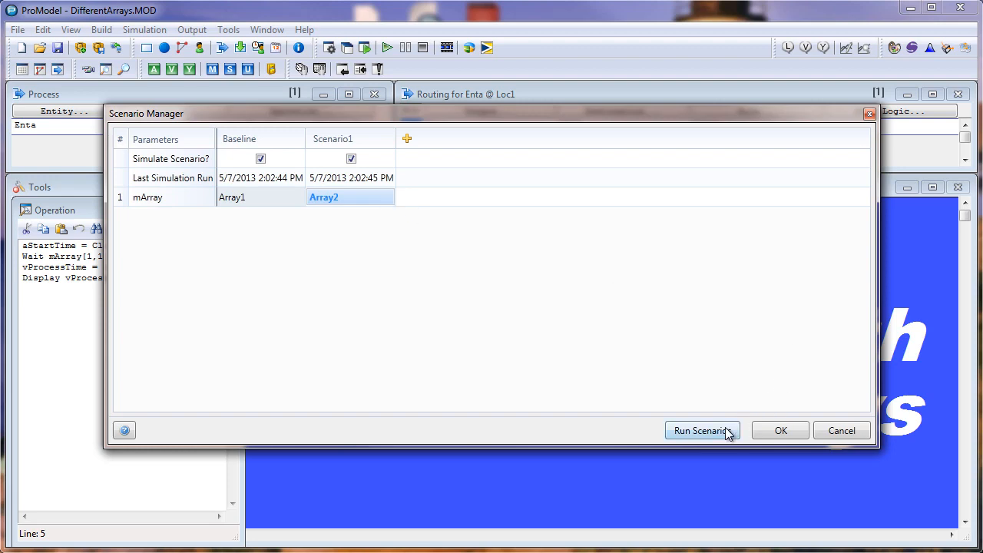
Step: Run the Baseline and Scenario1 simulations from the Scenario Manager
left_click(699, 430)
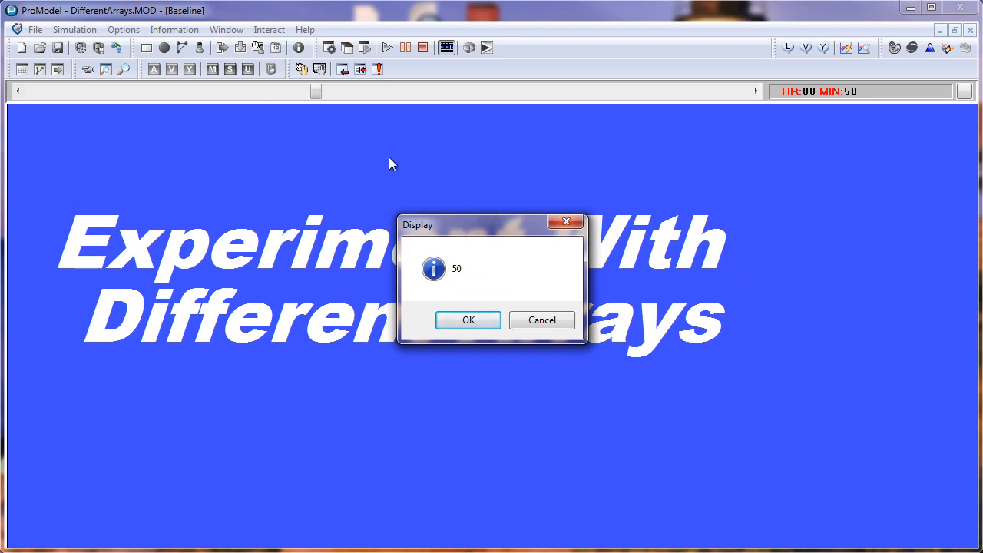
mouse_move(478, 280)
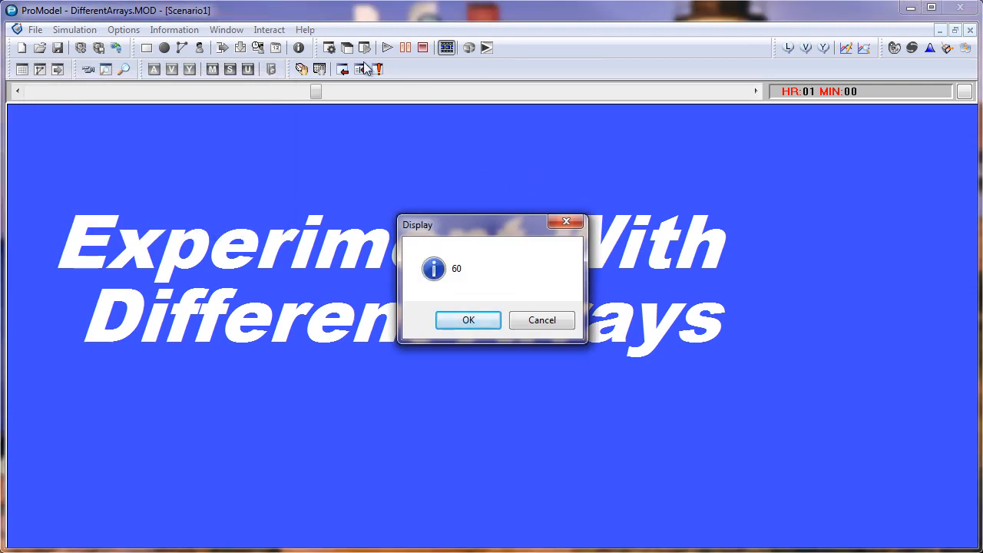
mouse_move(481, 229)
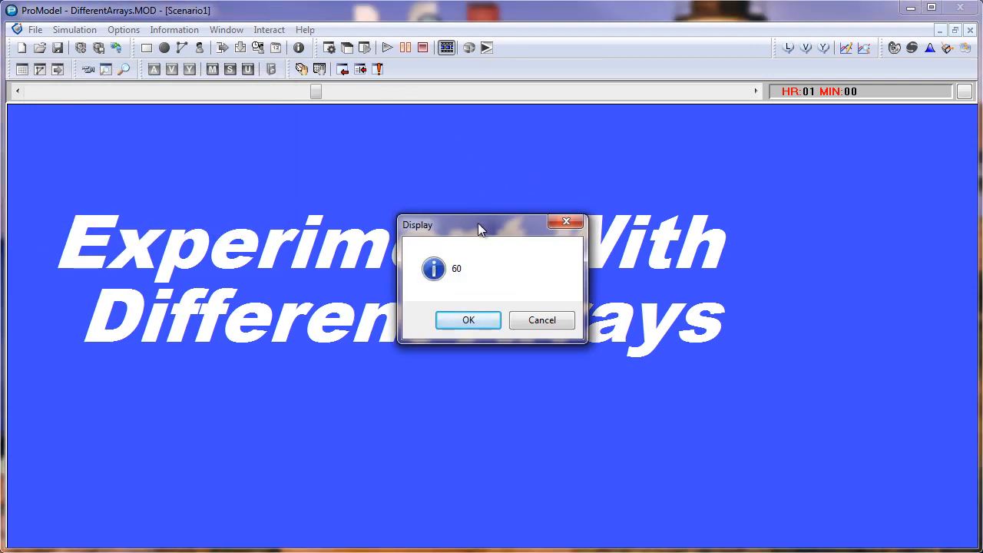
mouse_move(480, 269)
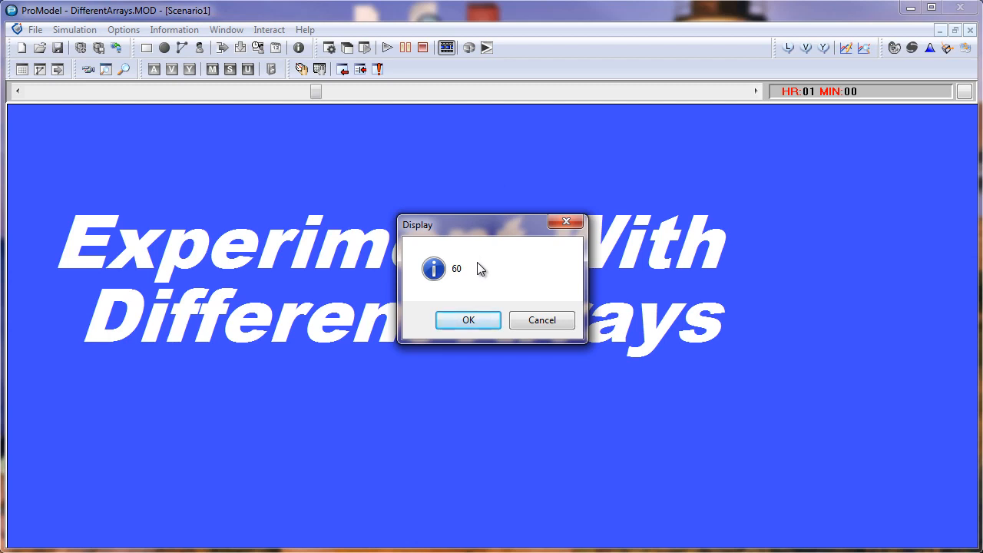